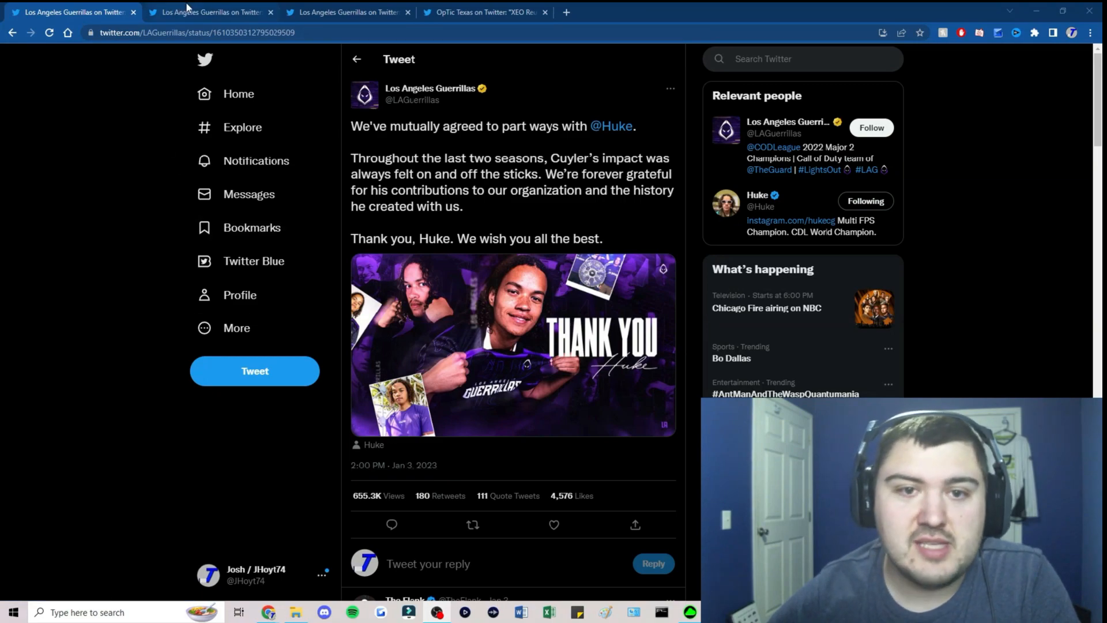
Switch to the second browser tab showing the LAG 'A new look for the new year' roster tweet.
left_click(208, 12)
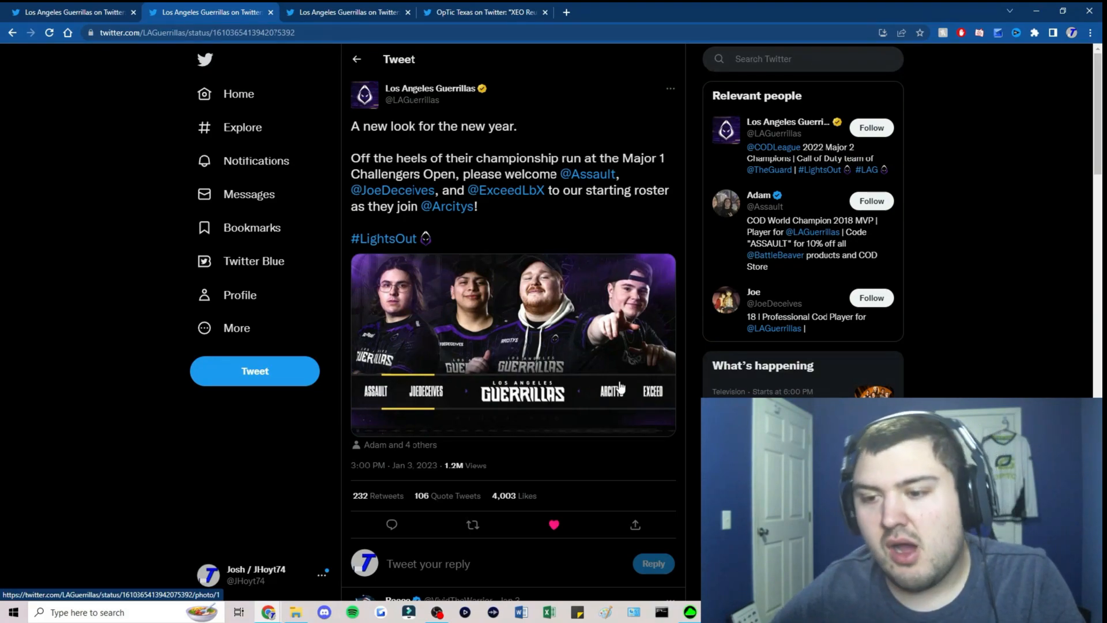
mouse_move(579, 345)
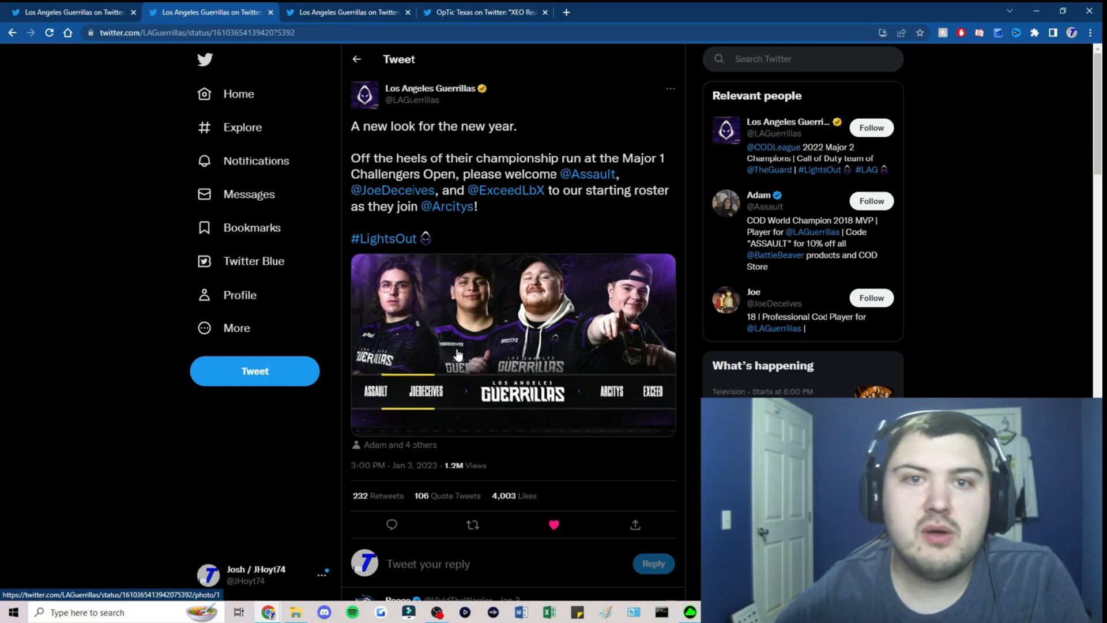
mouse_move(441, 312)
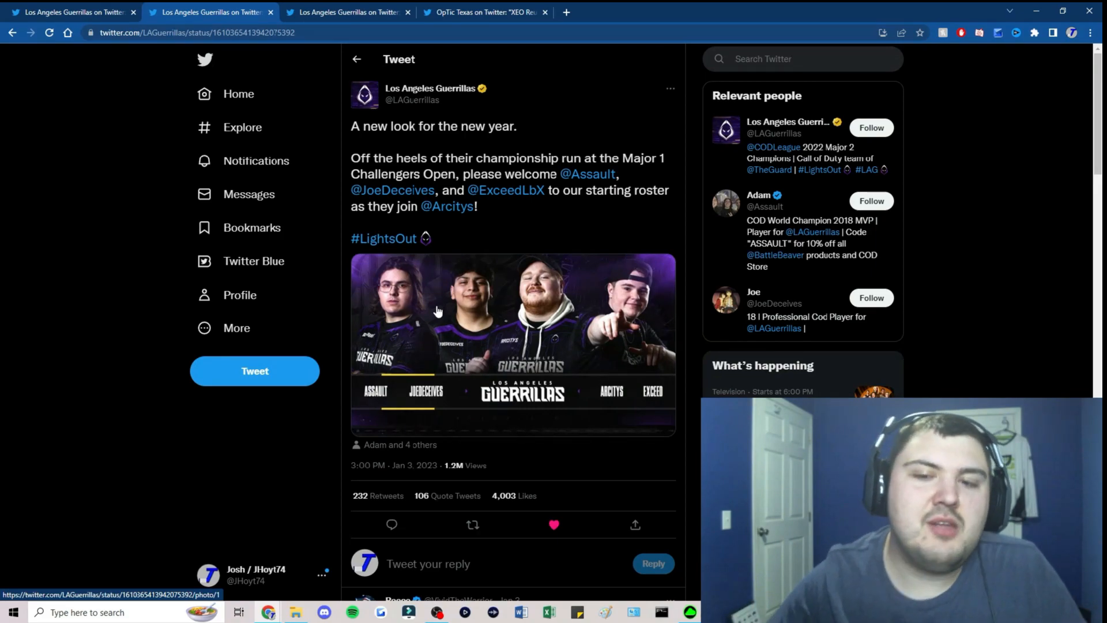
mouse_move(356, 219)
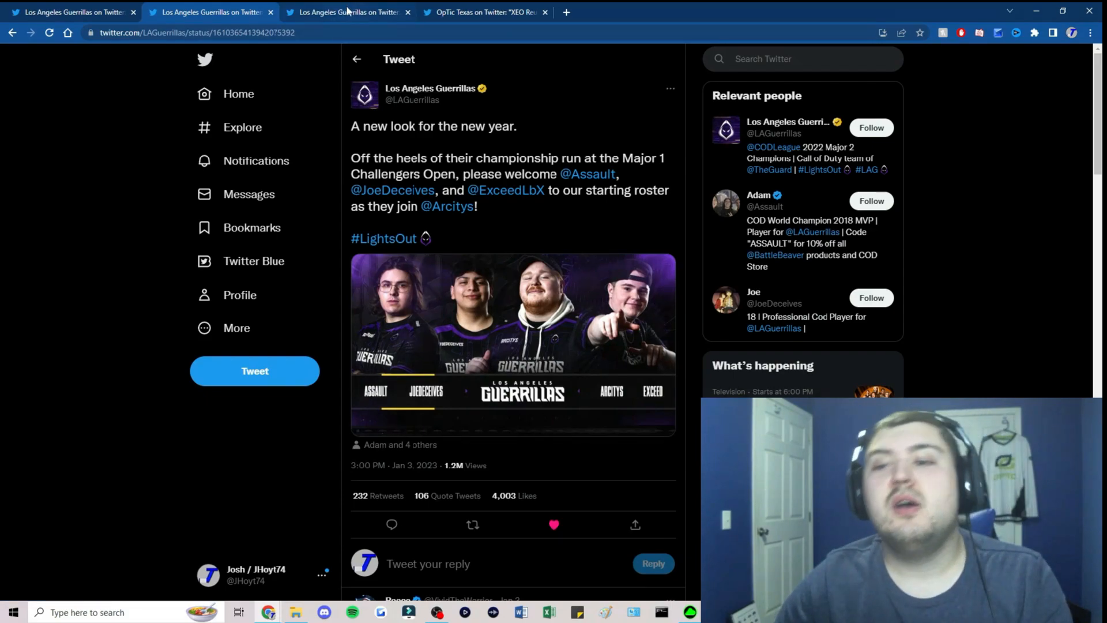
left_click(345, 12)
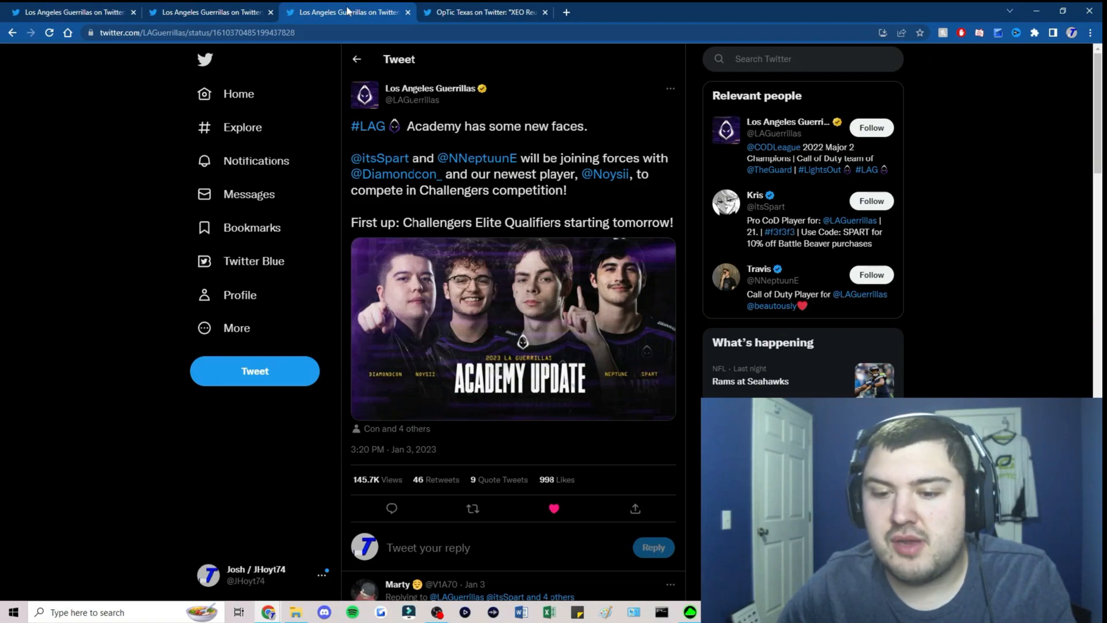
mouse_move(359, 80)
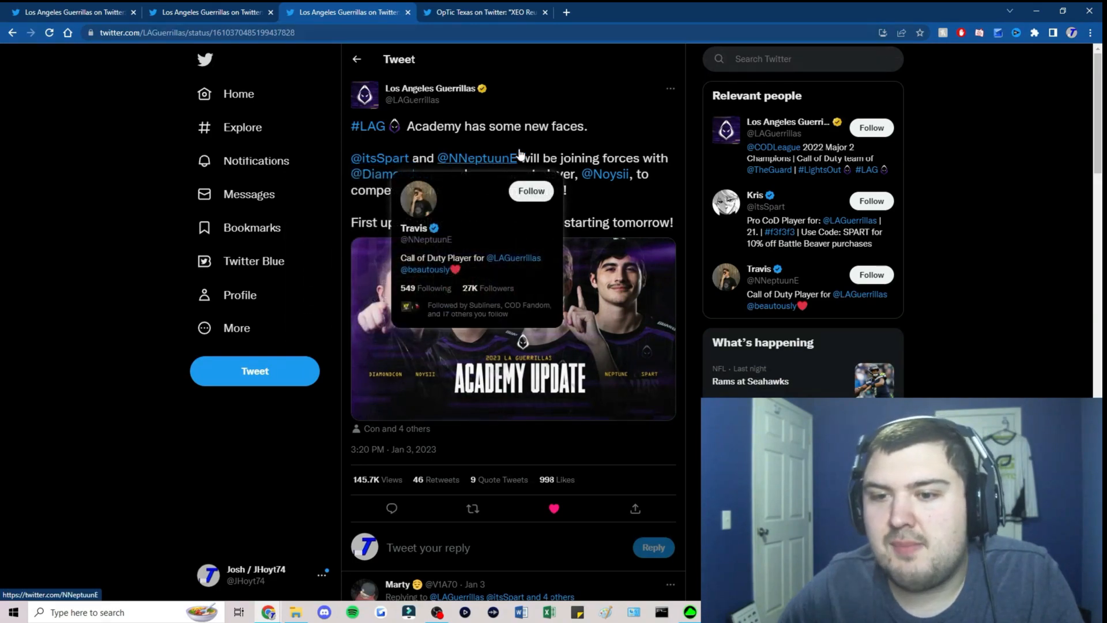
mouse_move(648, 136)
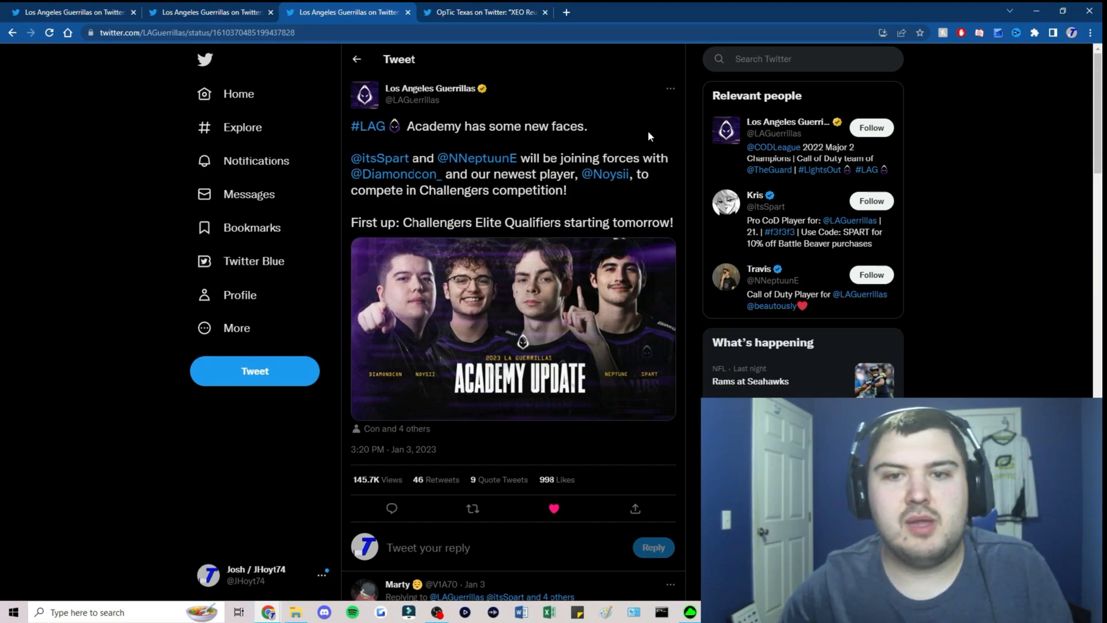
mouse_move(604, 173)
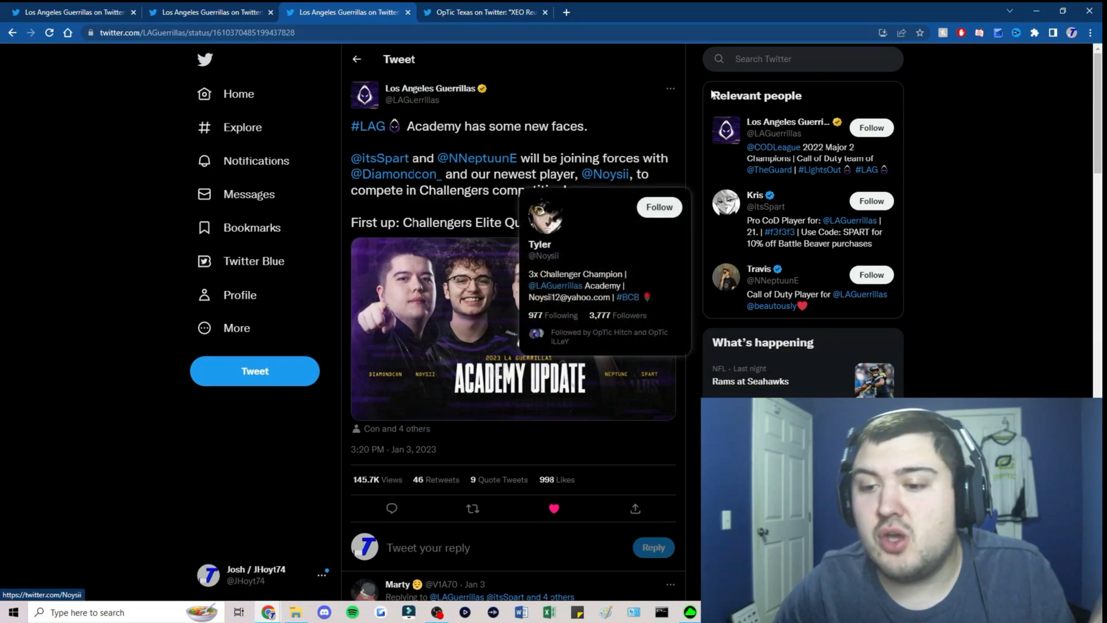
mouse_move(246, 7)
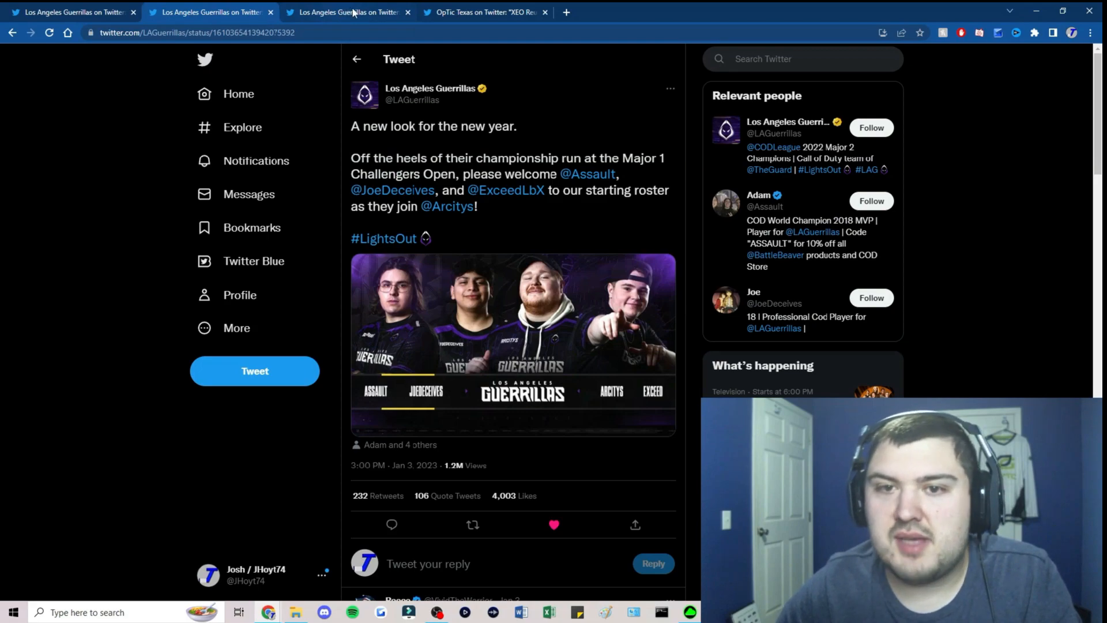
left_click(346, 12)
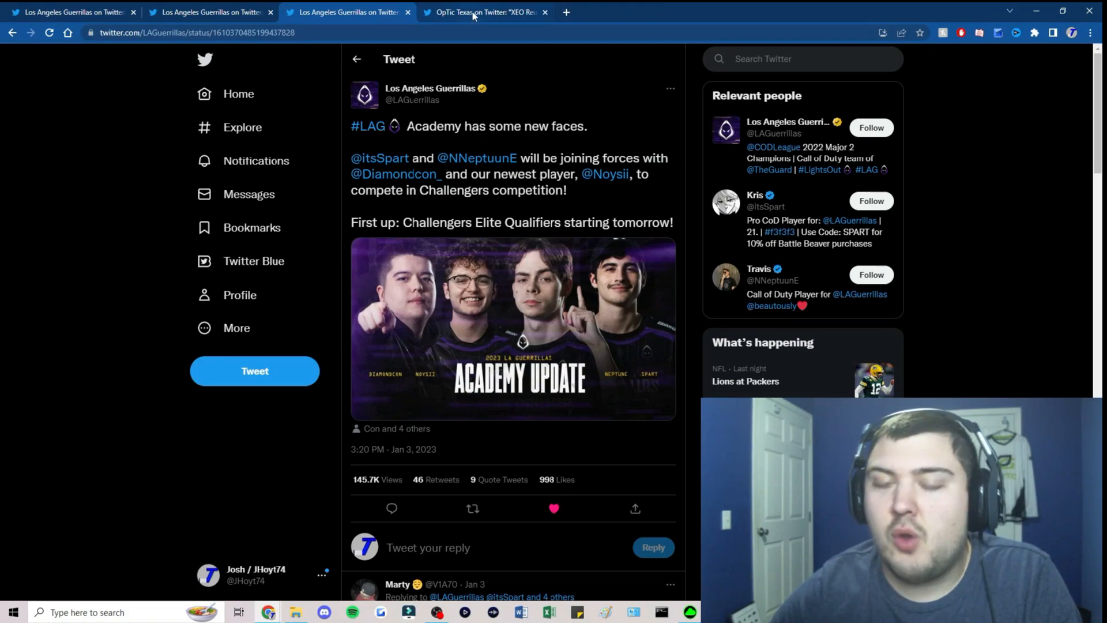
mouse_move(484, 12)
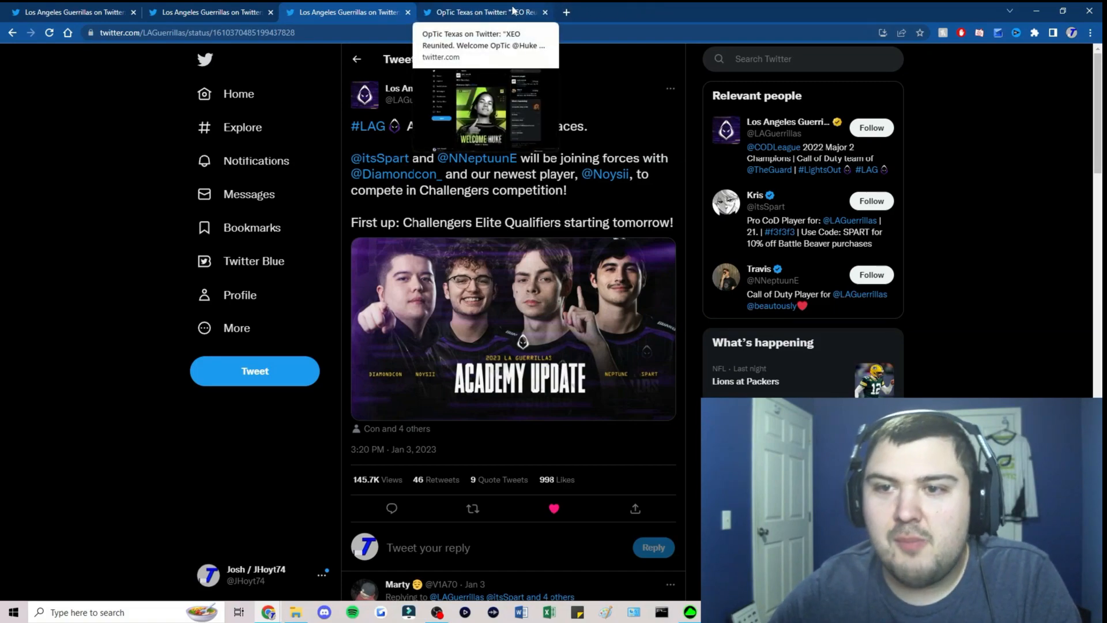
mouse_move(600, 18)
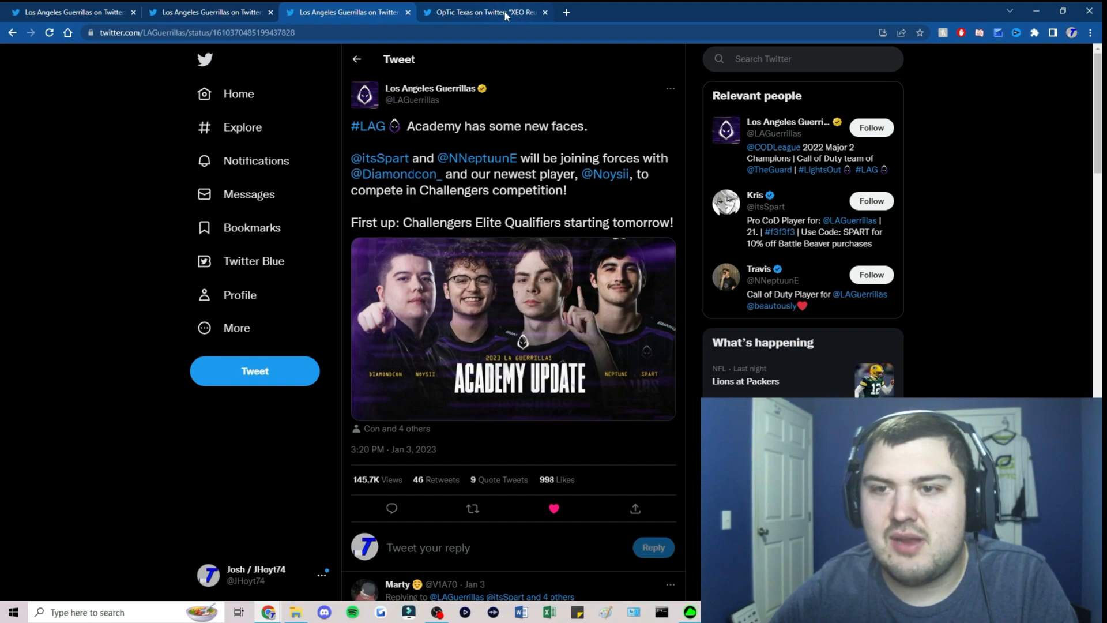
left_click(485, 12)
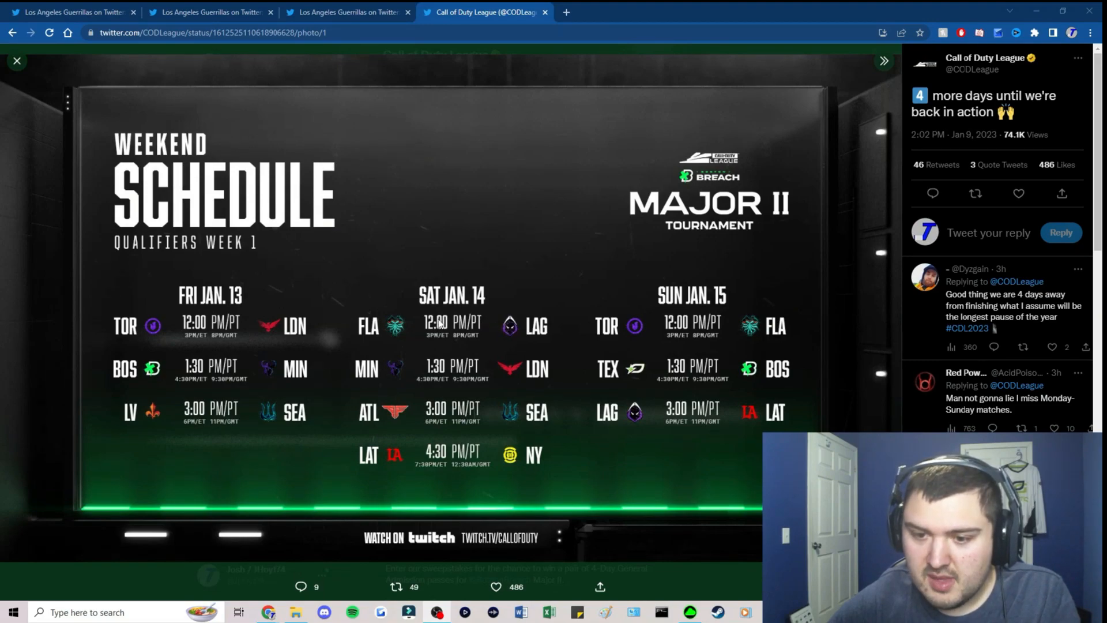
mouse_move(508, 346)
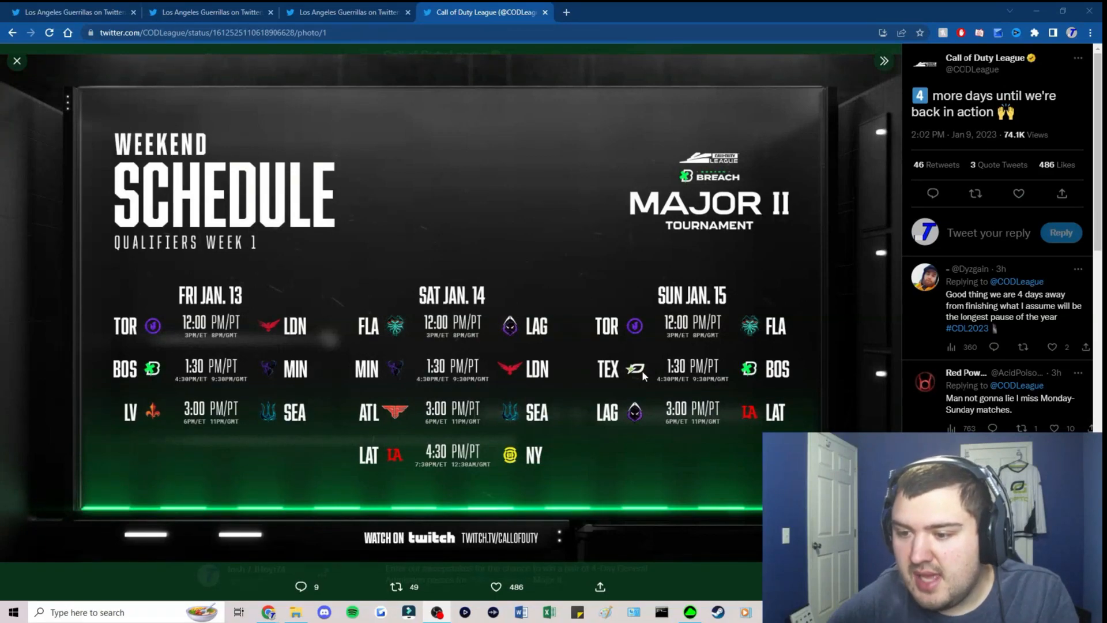
mouse_move(673, 387)
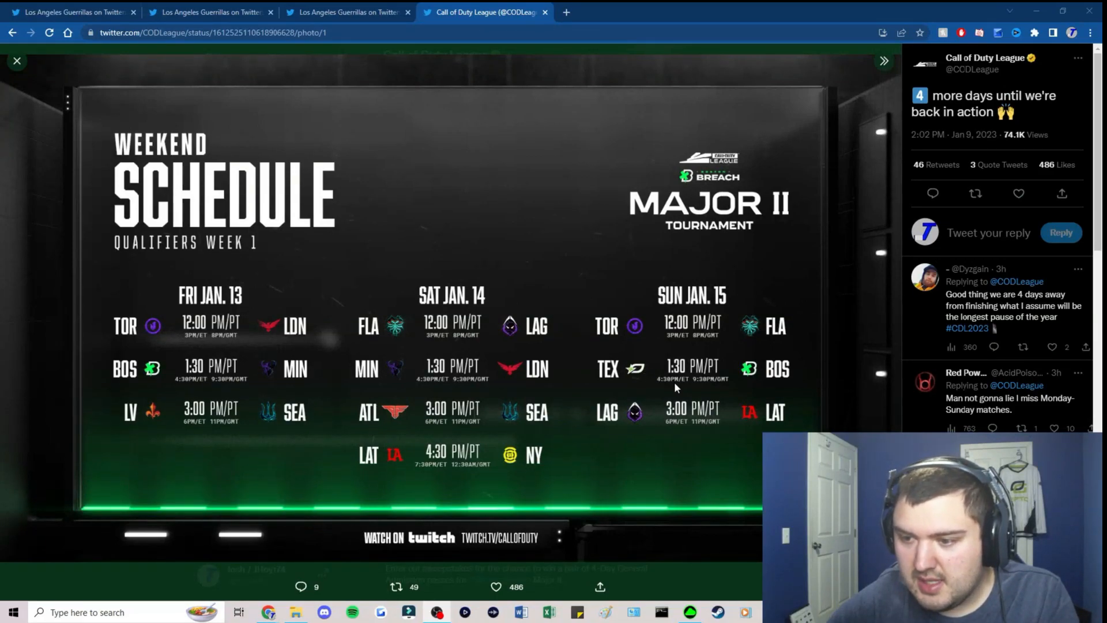
mouse_move(613, 424)
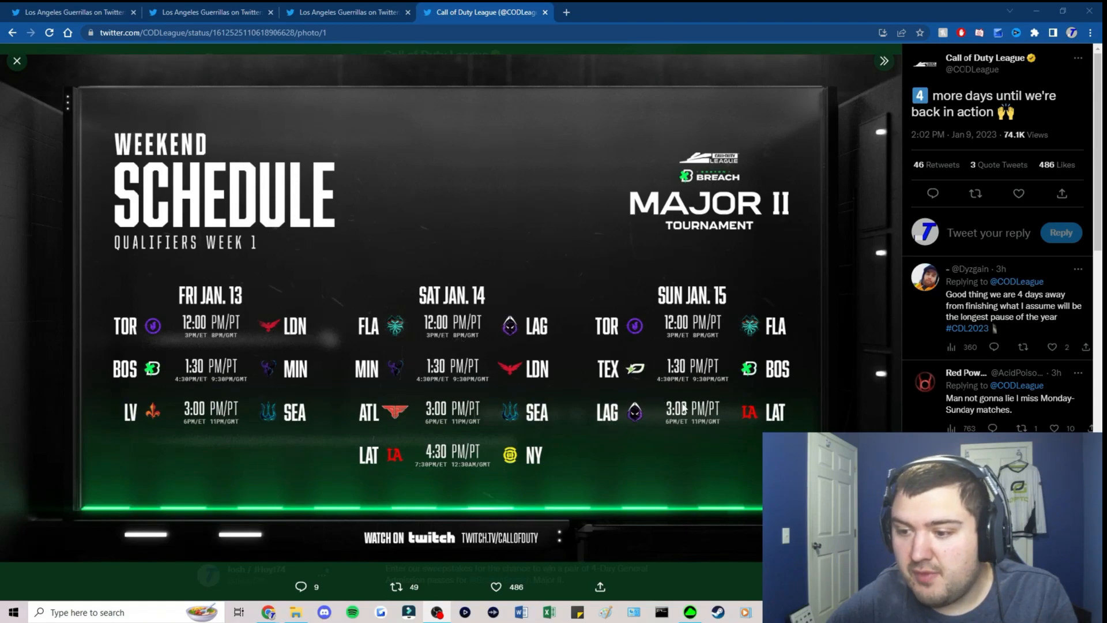
mouse_move(774, 428)
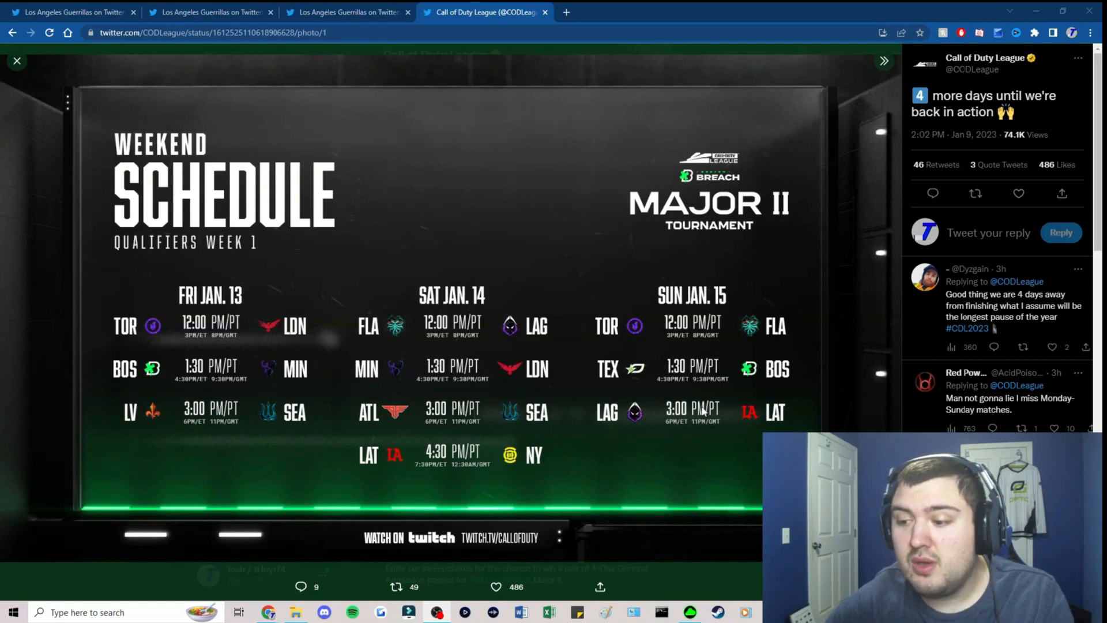
mouse_move(740, 430)
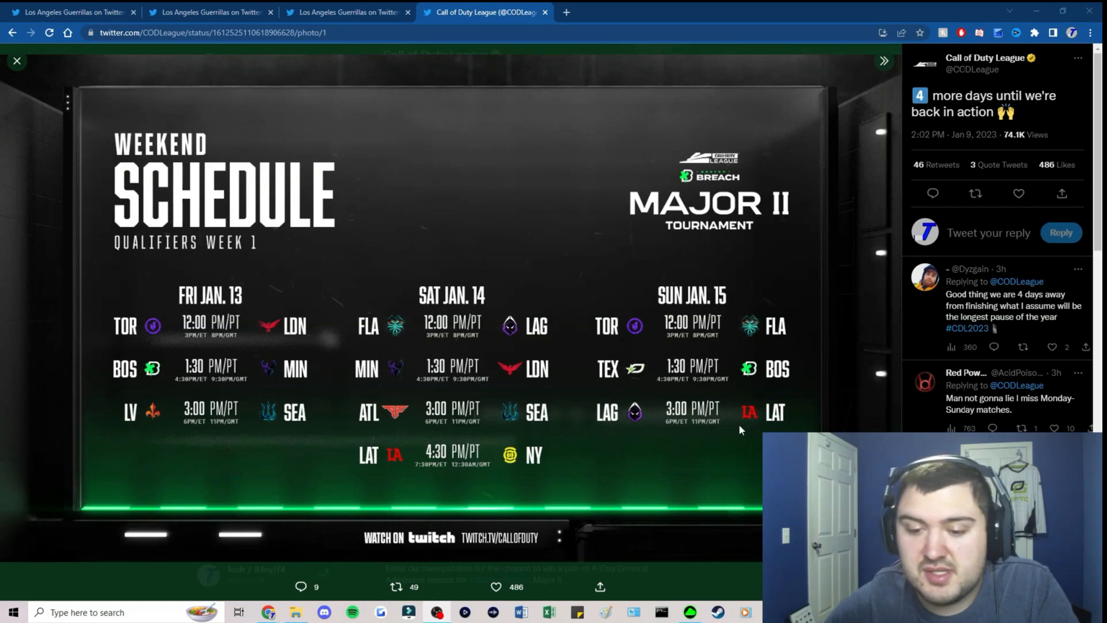